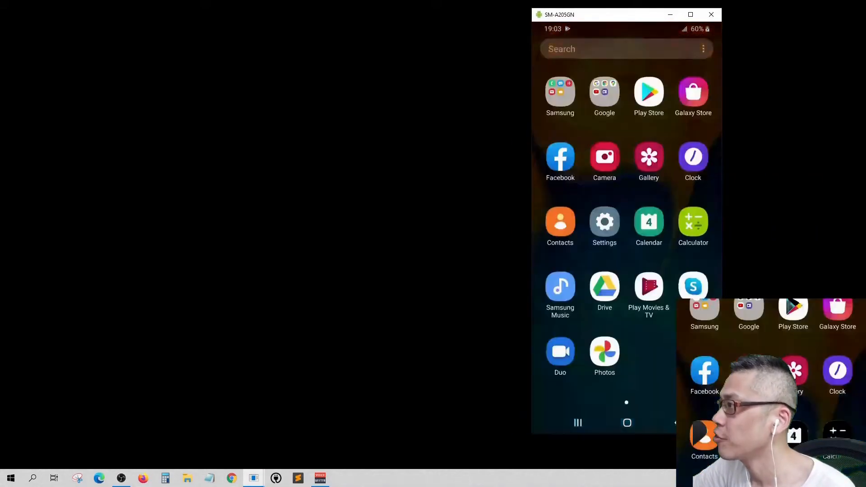
Step: Close the SM-A205GN scrcpy phone mirroring window, leaving the Windows desktop
left_click(604, 156)
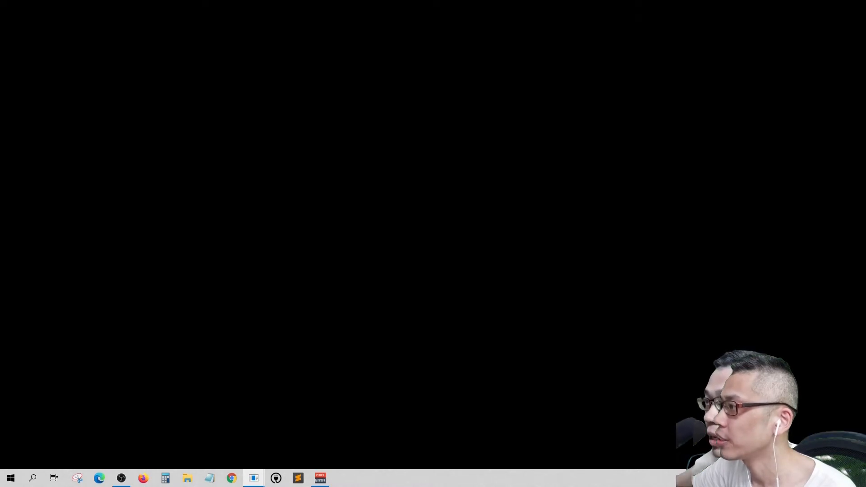
left_click(254, 478)
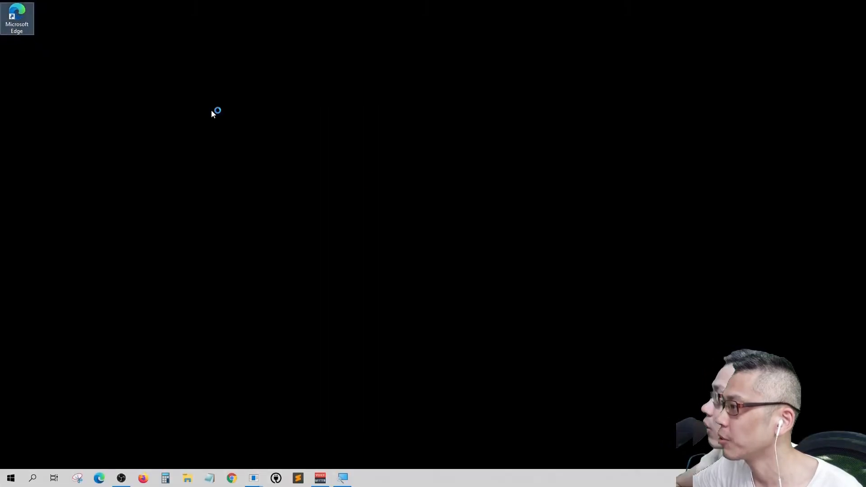
Step: Launch Microsoft Edge and start a new InPrivate browsing window
double_click(16, 18)
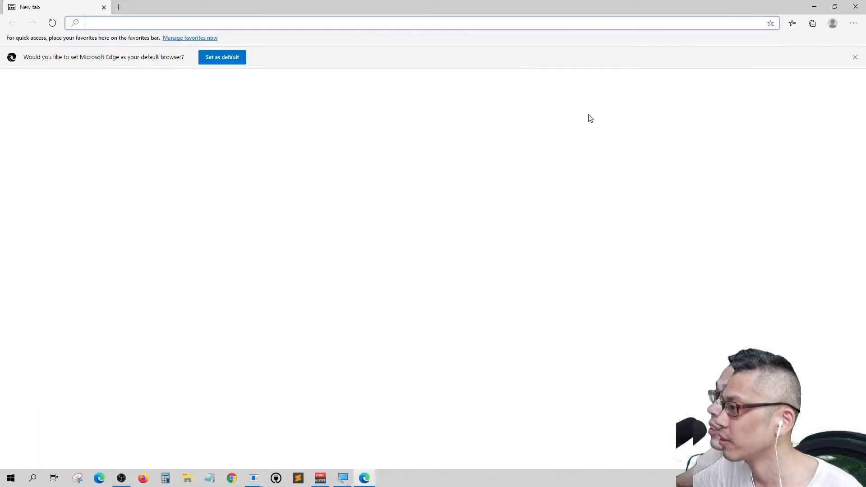
left_click(853, 23)
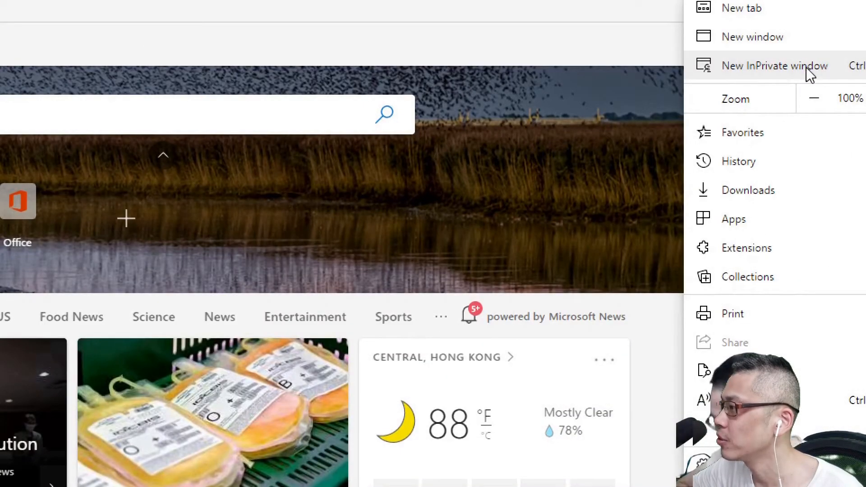
left_click(774, 65)
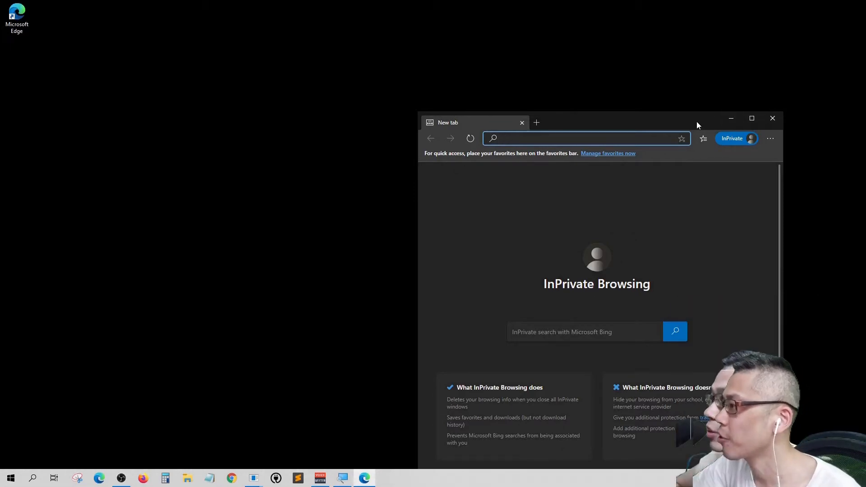
Step: Search Bing for 'jitsi' and go to the official meet.jit.si home page
left_click(752, 119)
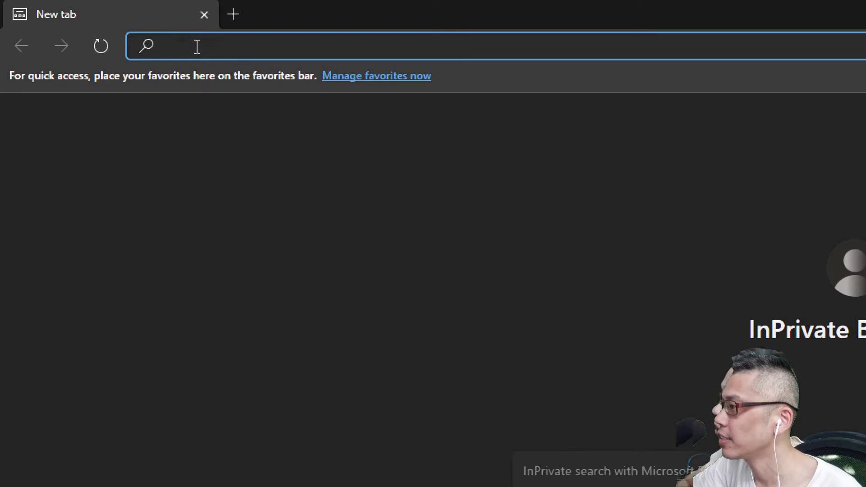
type("jitsi meet")
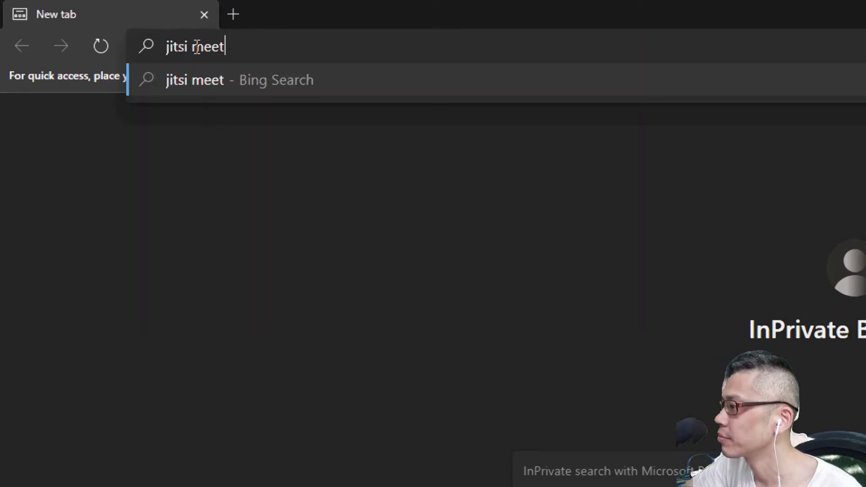
key("Enter")
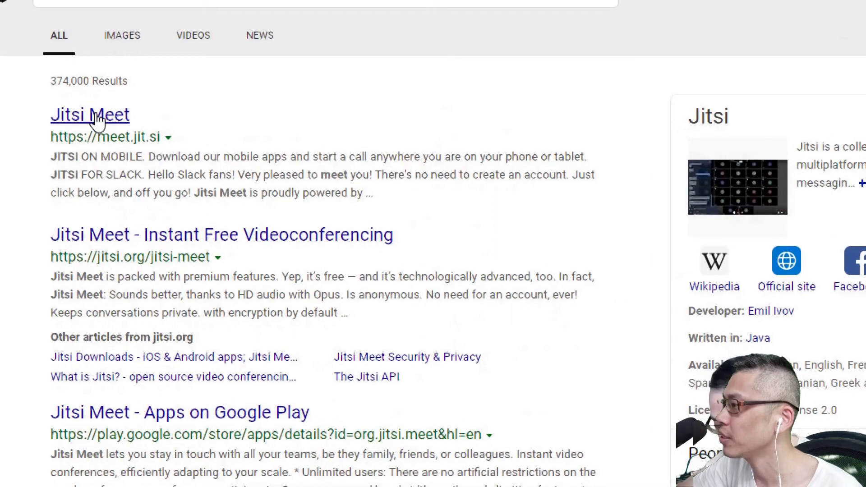
left_click(90, 115)
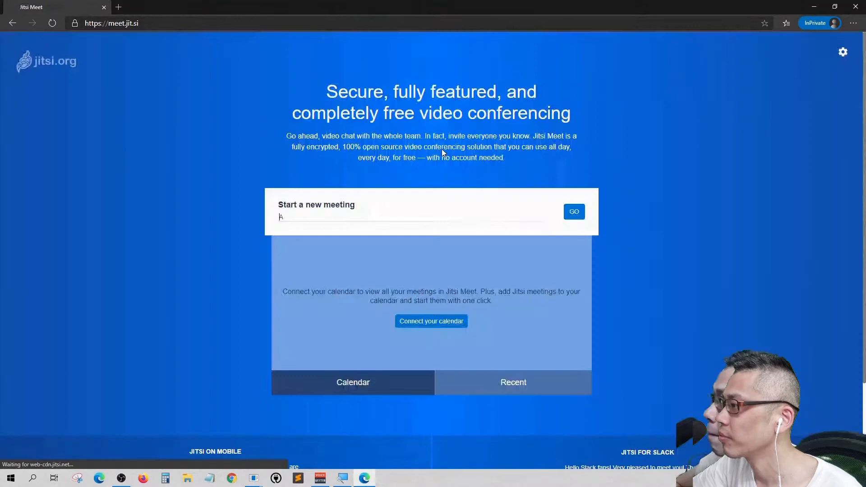
Step: Replace the suggested room name with 20200914_test and start the meeting with GO
type("AccurateDynamicsStarInside")
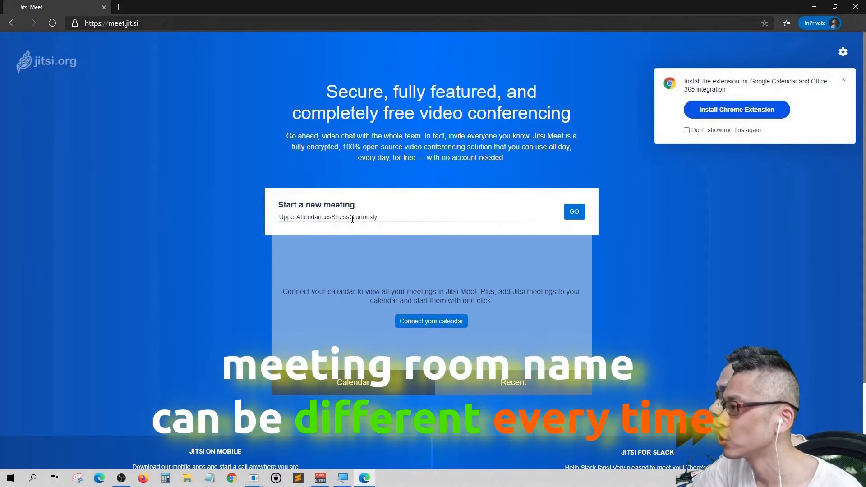
type("20200914_test")
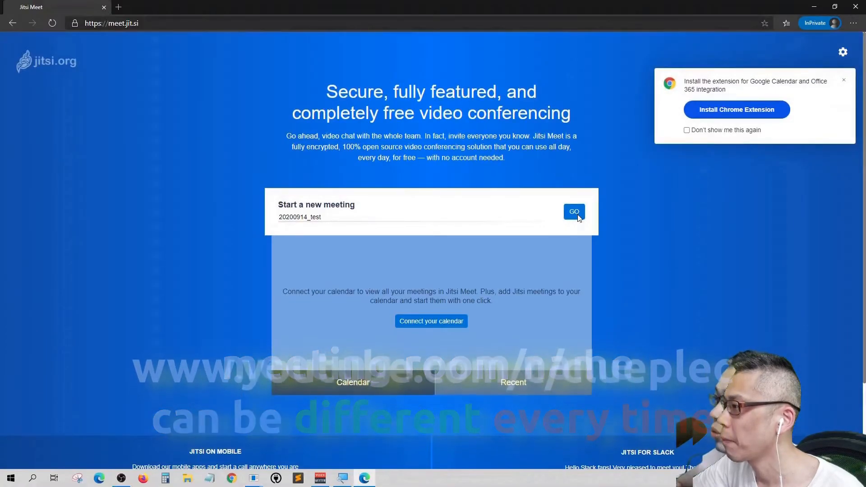
left_click(574, 211)
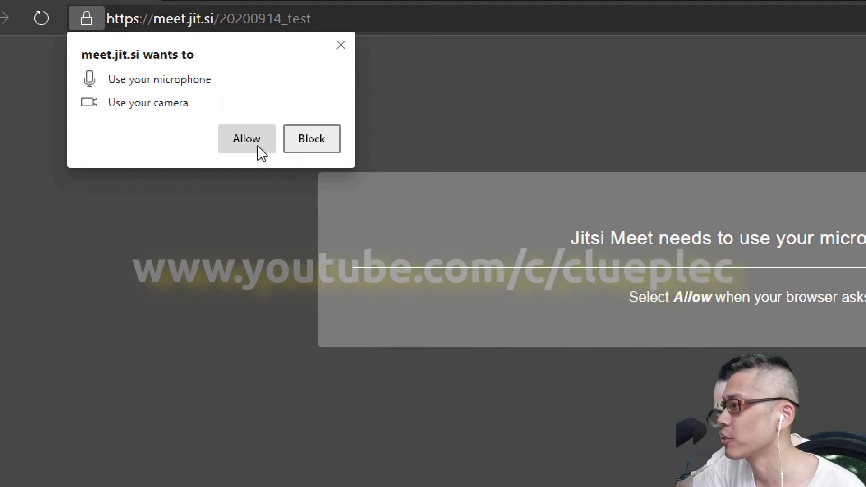
Step: Allow microphone and camera access and review the available audio devices
left_click(246, 139)
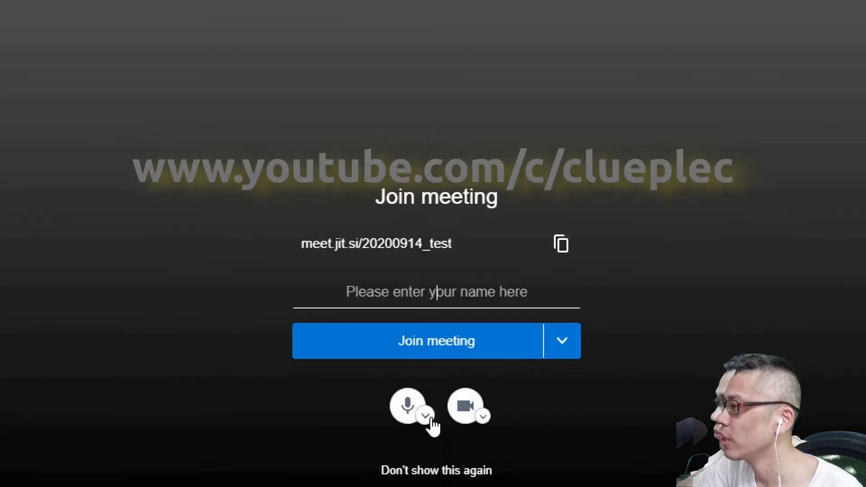
left_click(426, 415)
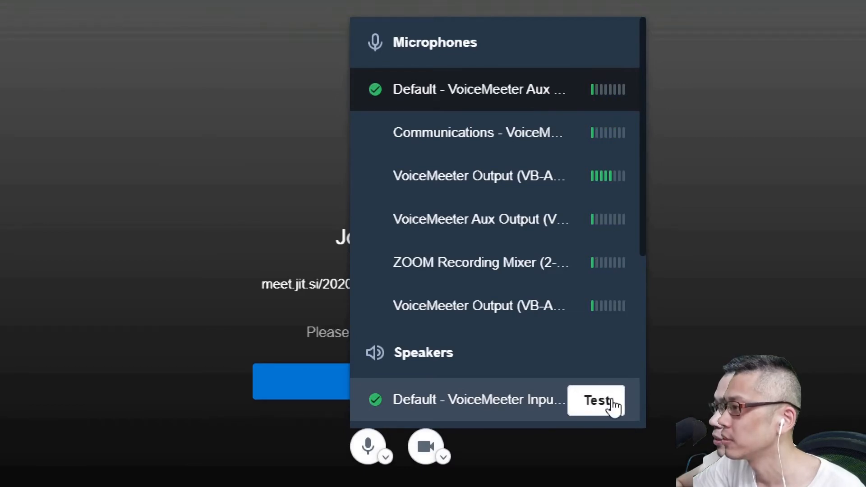
mouse_move(533, 340)
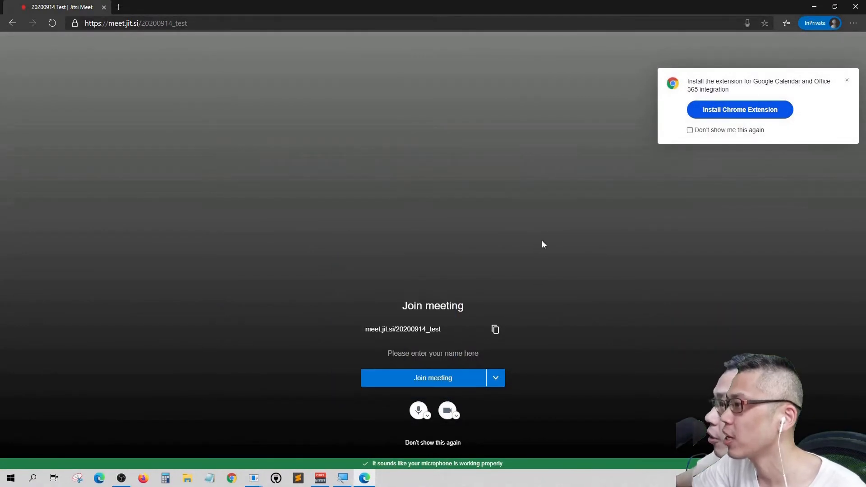
Step: Join the 20200914_test meeting and look at the Microsoft Edge tab screen-share option
left_click(432, 378)
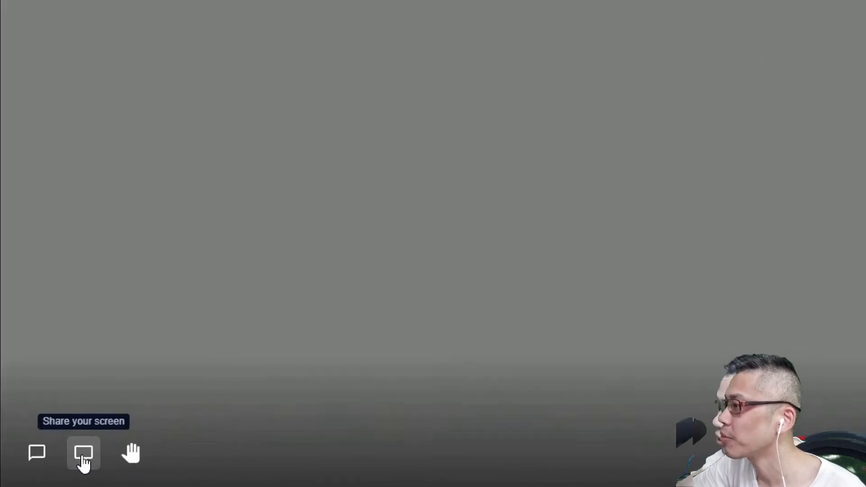
left_click(83, 453)
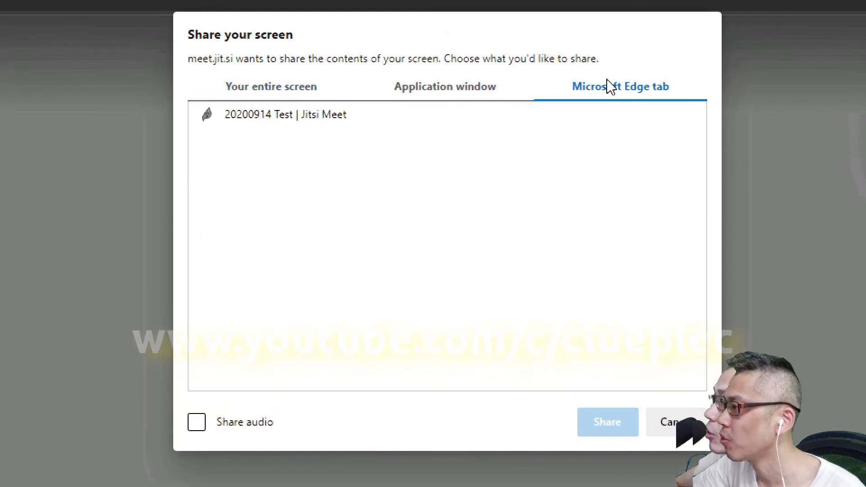
left_click(445, 86)
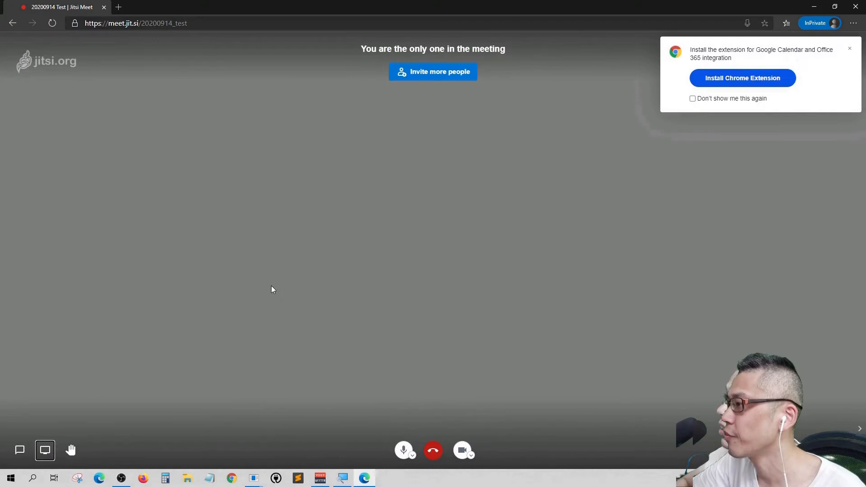
Step: Share the entire screen in the meeting and bring up the Security options dialog
left_click(45, 450)
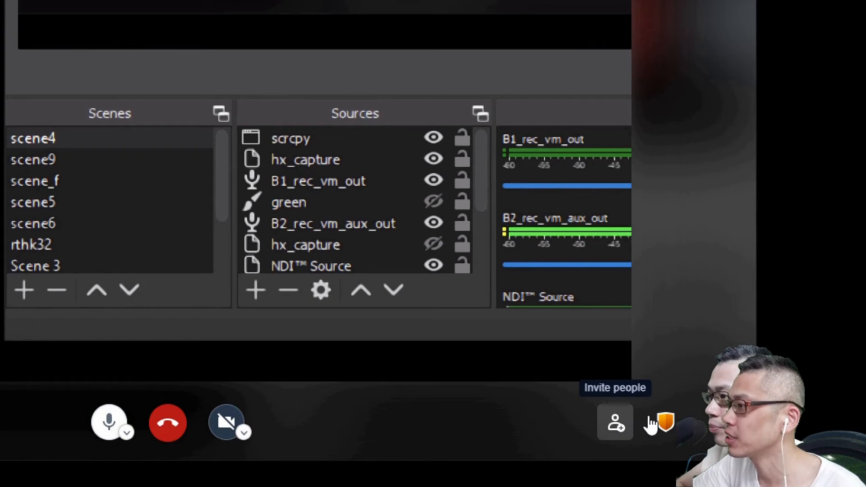
left_click(664, 423)
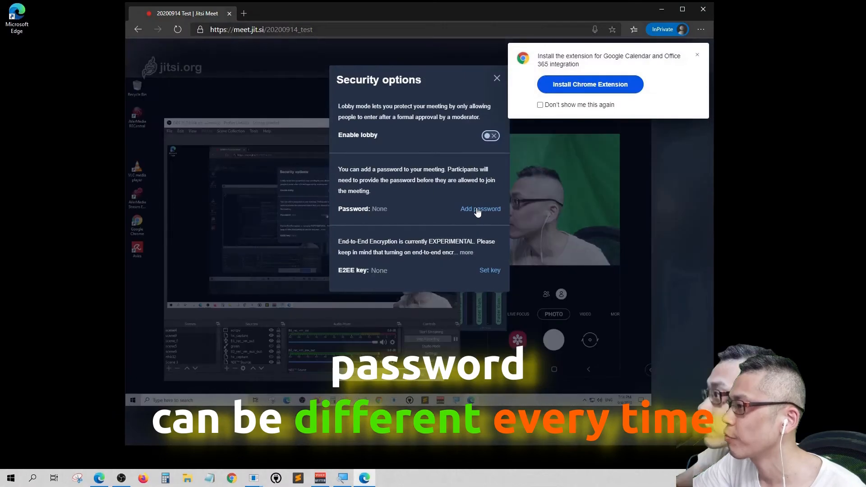
left_click(479, 209)
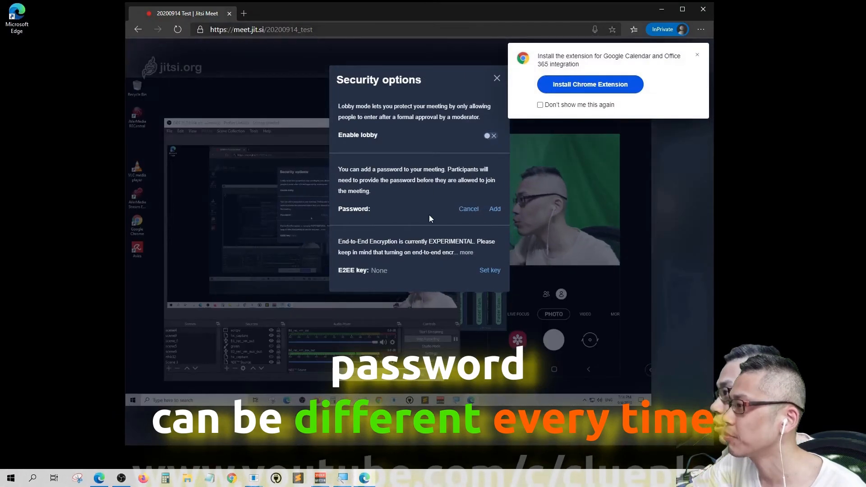
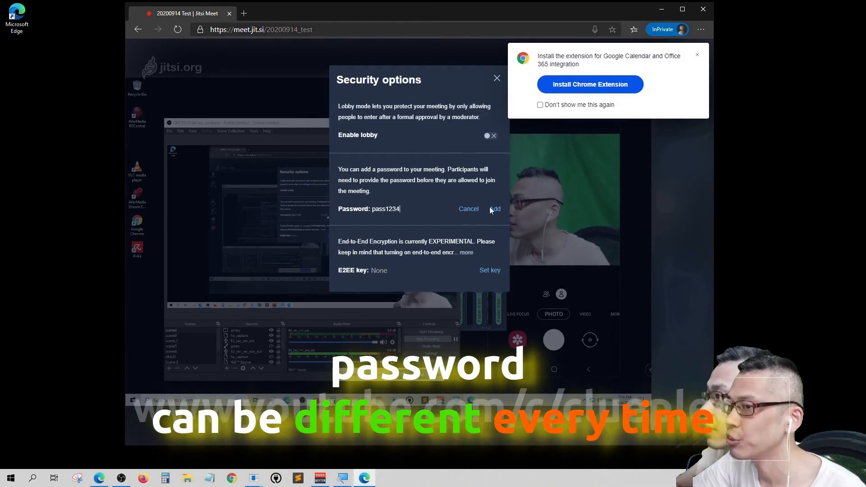
left_click(494, 209)
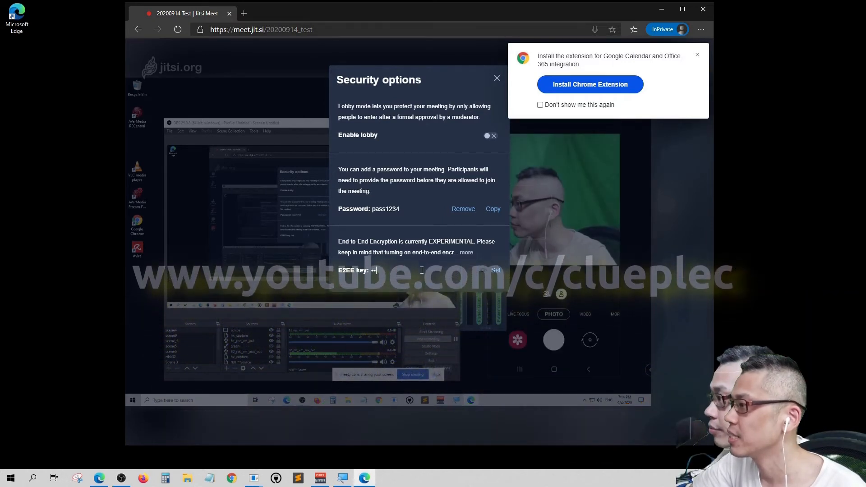
left_click(496, 77)
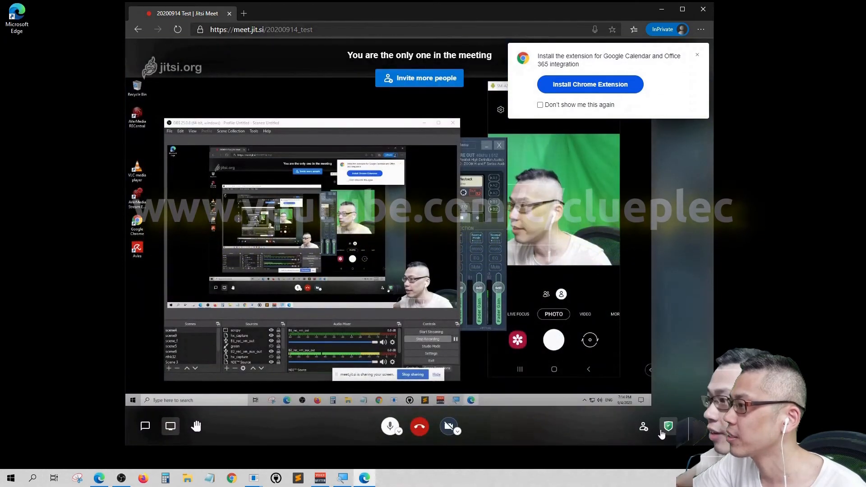
mouse_move(668, 425)
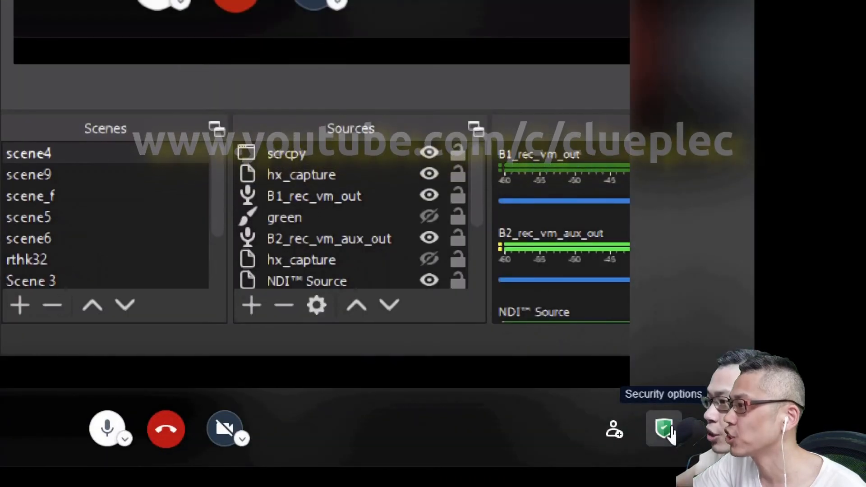
mouse_move(614, 432)
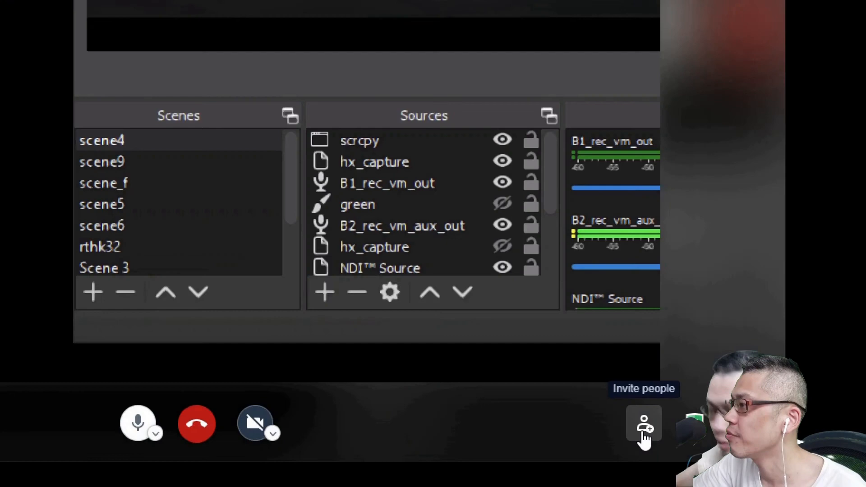
left_click(643, 424)
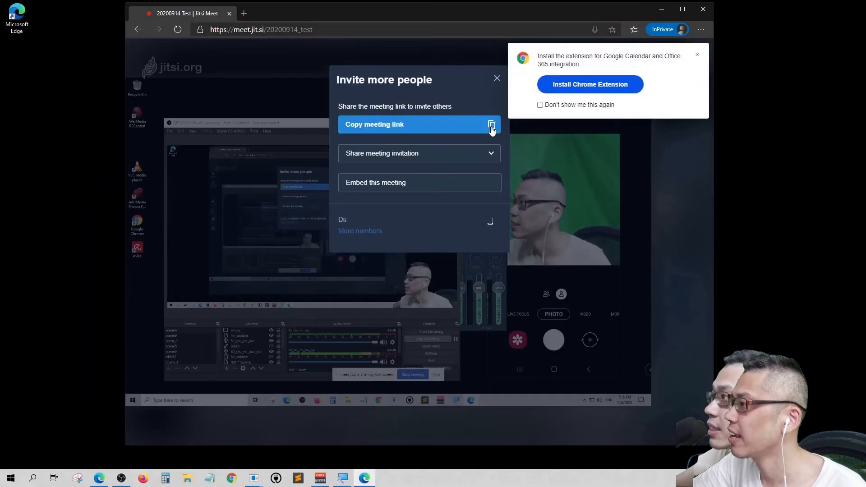
left_click(496, 78)
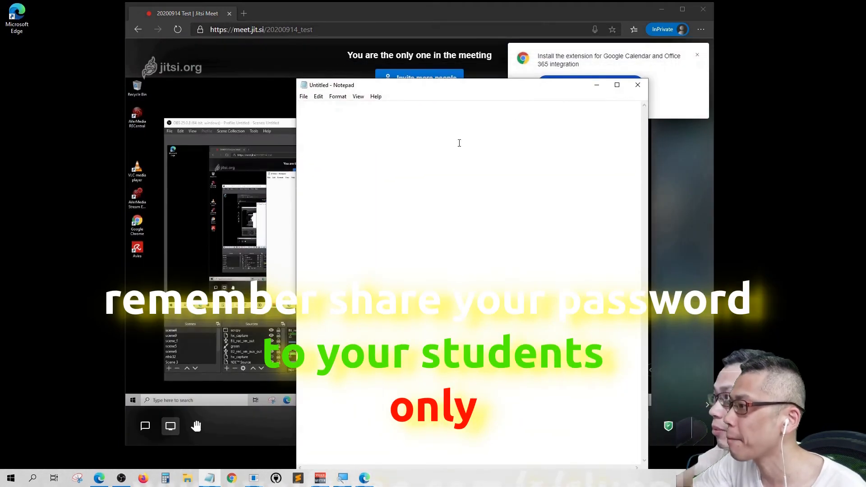
type("https://meet.jit.si/20200914_test")
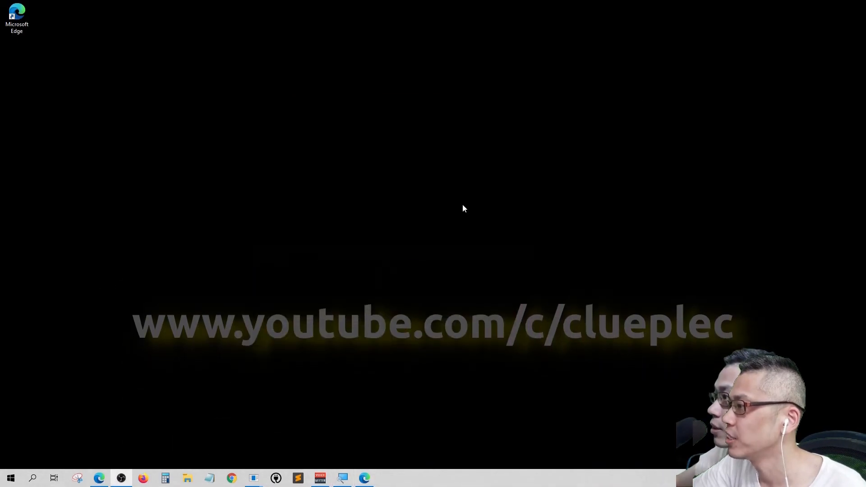
left_click(98, 477)
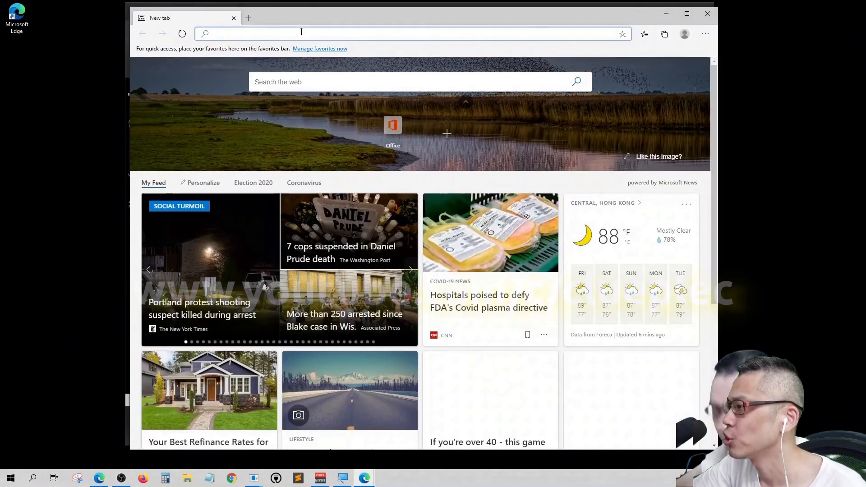
type("https://meet.jit.si/20200914_test")
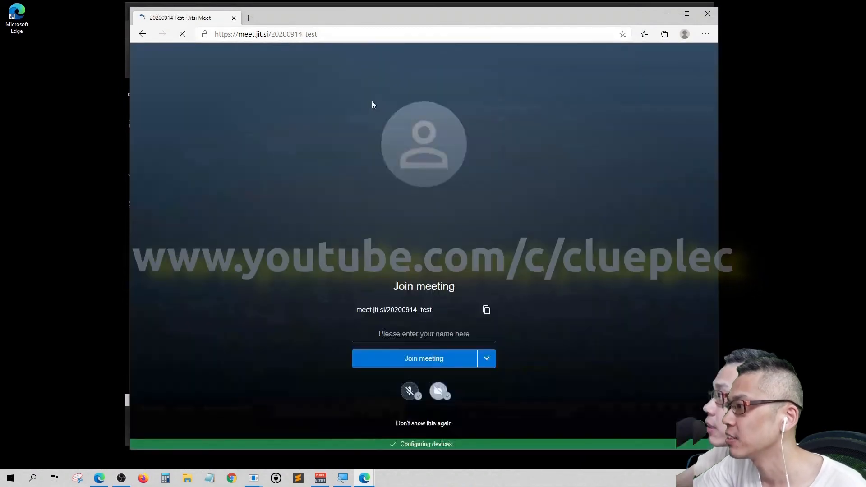
key("F11")
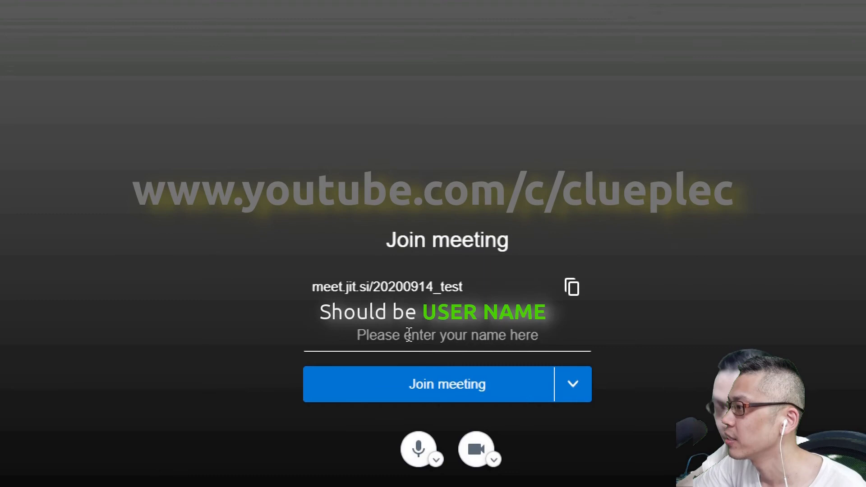
left_click(447, 384)
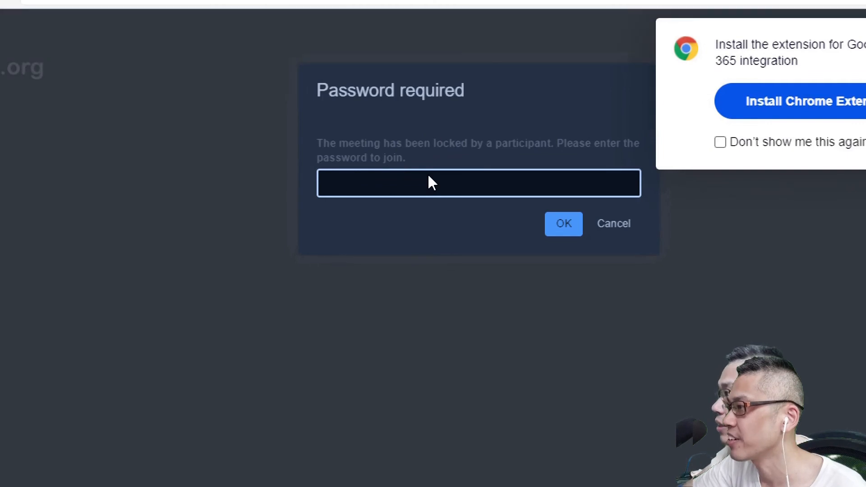
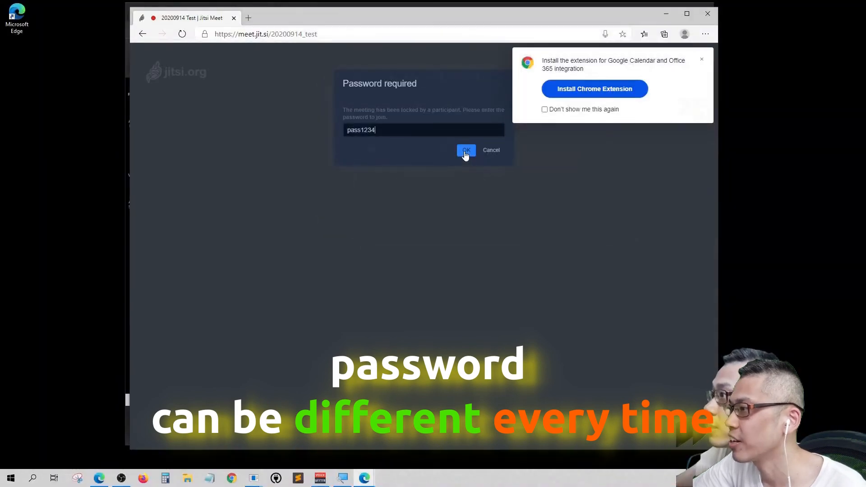
left_click(465, 150)
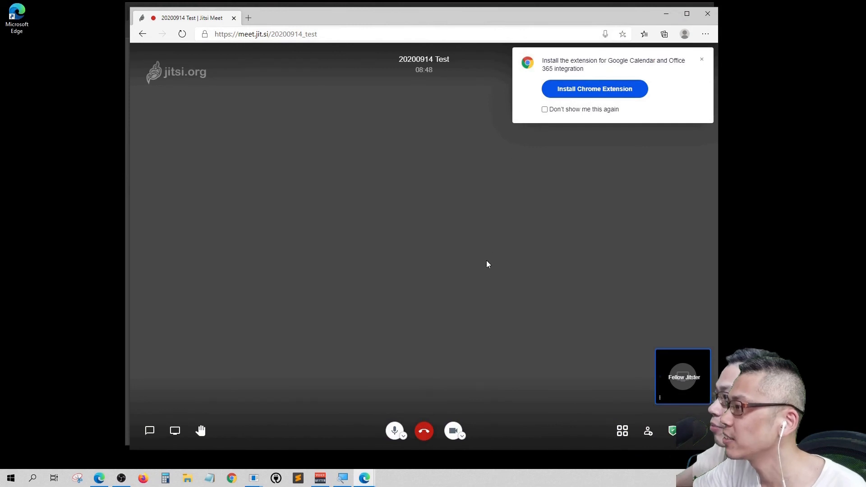
mouse_move(688, 50)
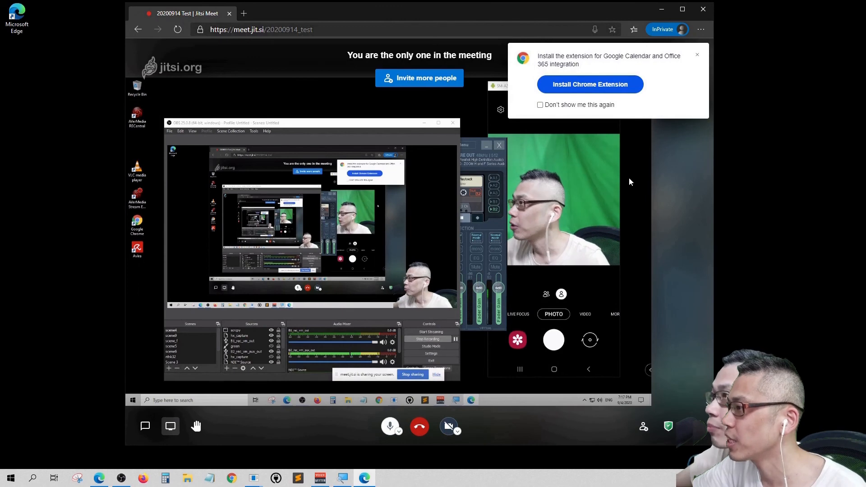
Step: In the host's window, send a hello message with nickname 'me' and close the chat panel
left_click(693, 425)
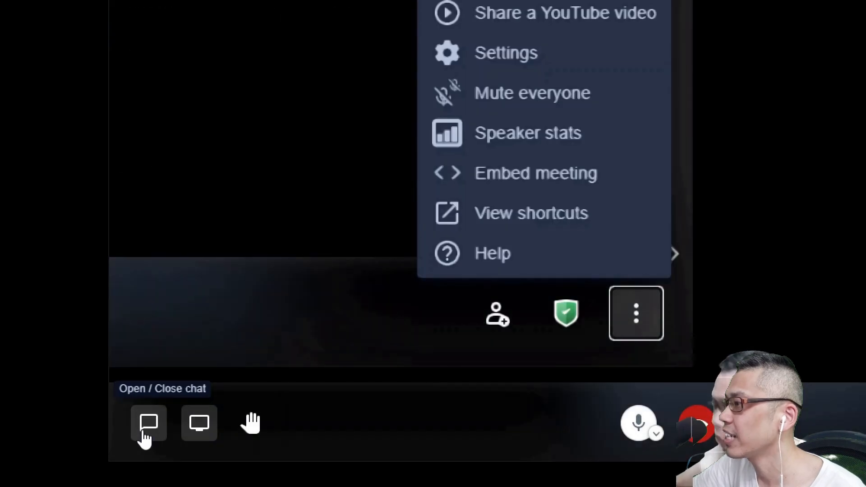
left_click(148, 424)
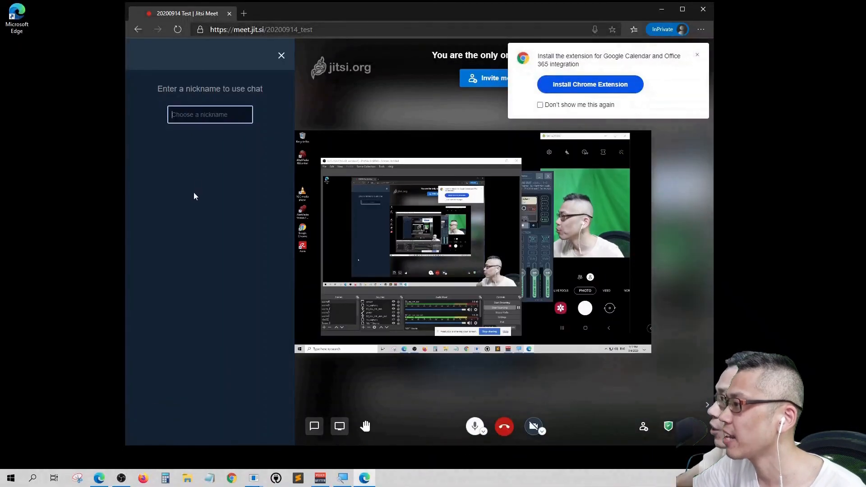
type("me")
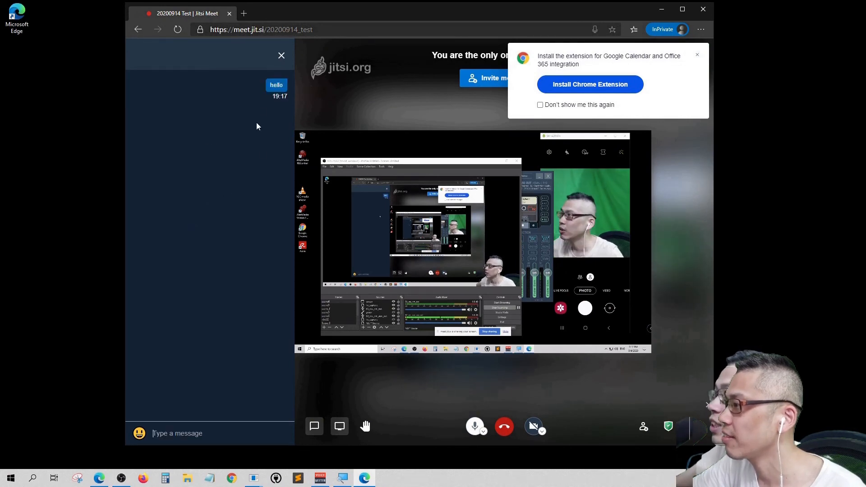
left_click(281, 55)
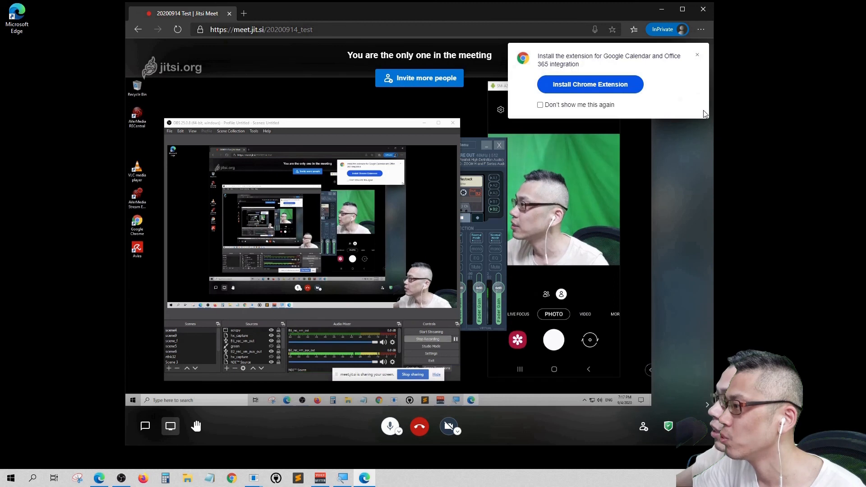